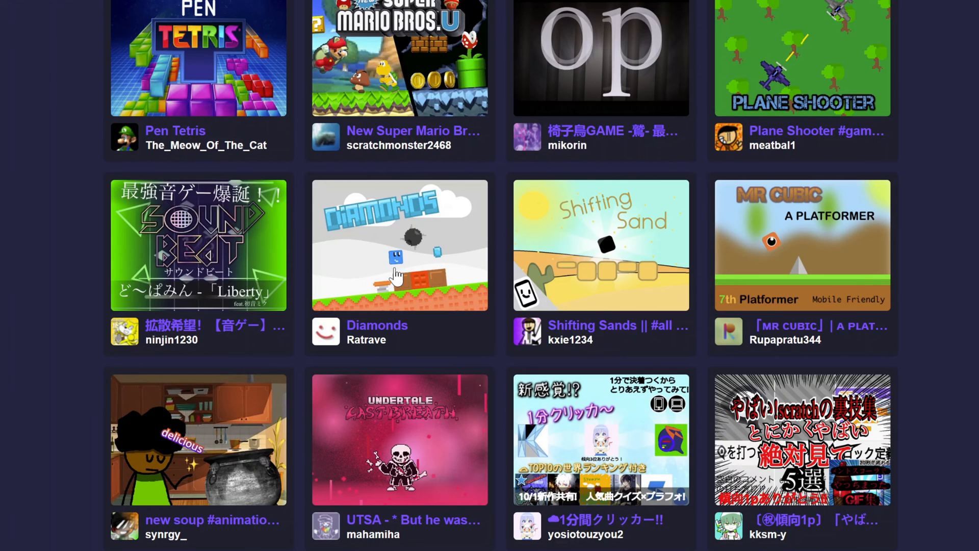
{"action": "mouse_move", "coordinate": [335, 232]}
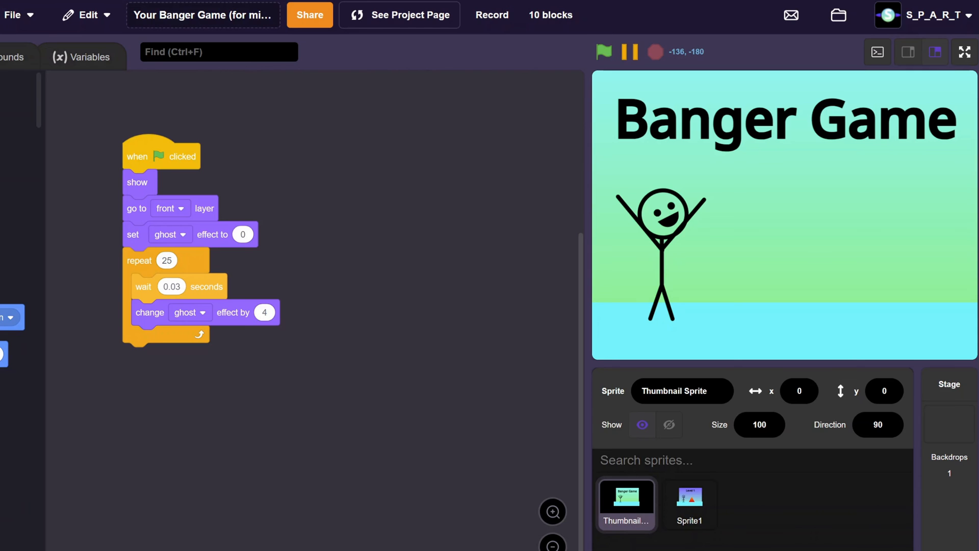
- Run the Banger Game thumbnail's show and fade-in script with the green flag, then stop it
{"action": "left_click", "coordinate": [603, 52]}
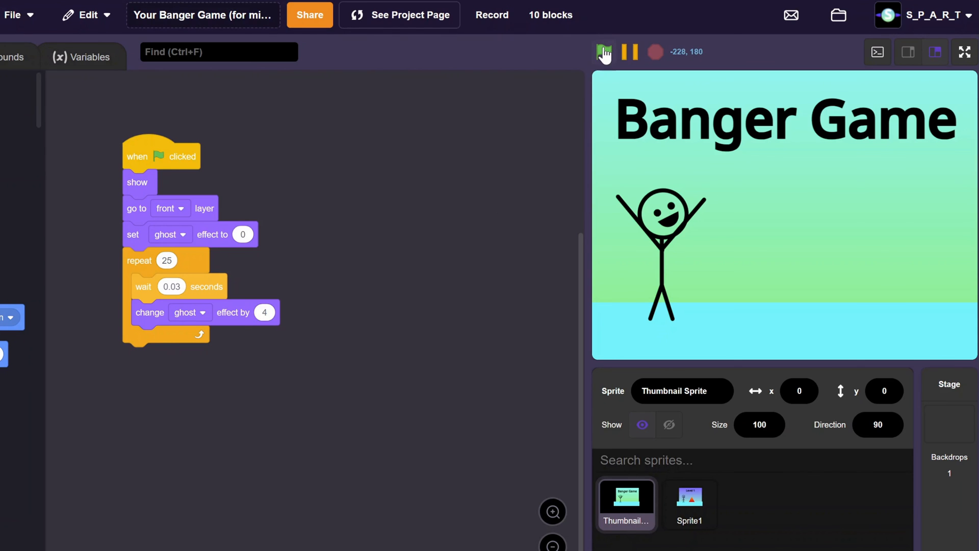
{"action": "left_click", "coordinate": [602, 52]}
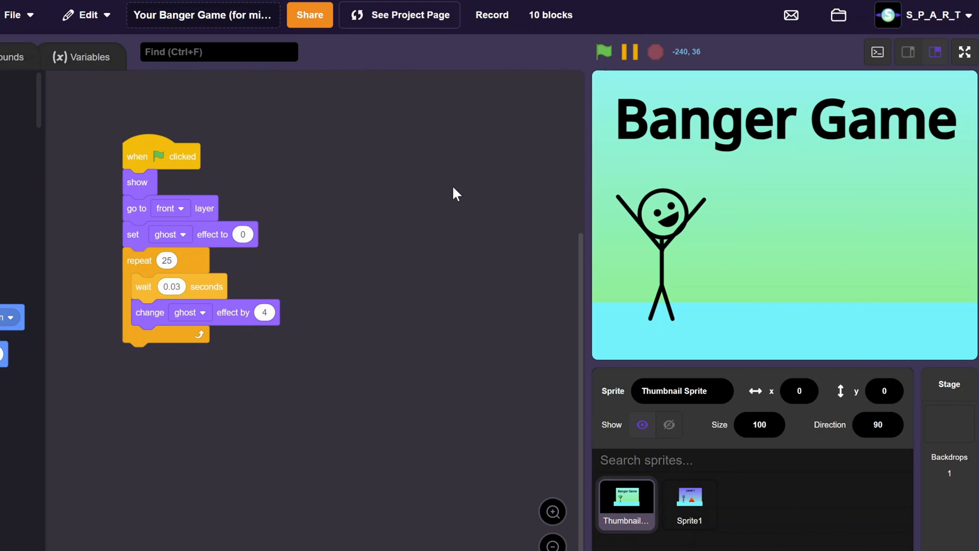